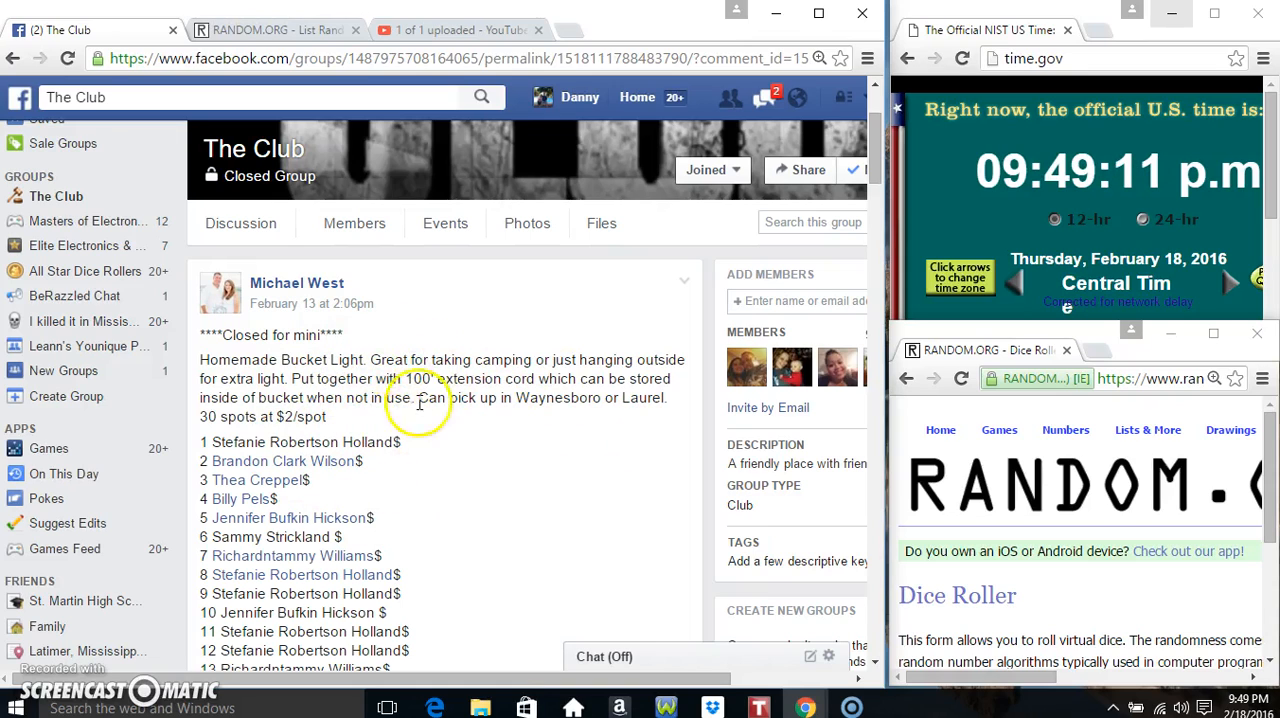
{"action": "mouse_move", "coordinate": [438, 420]}
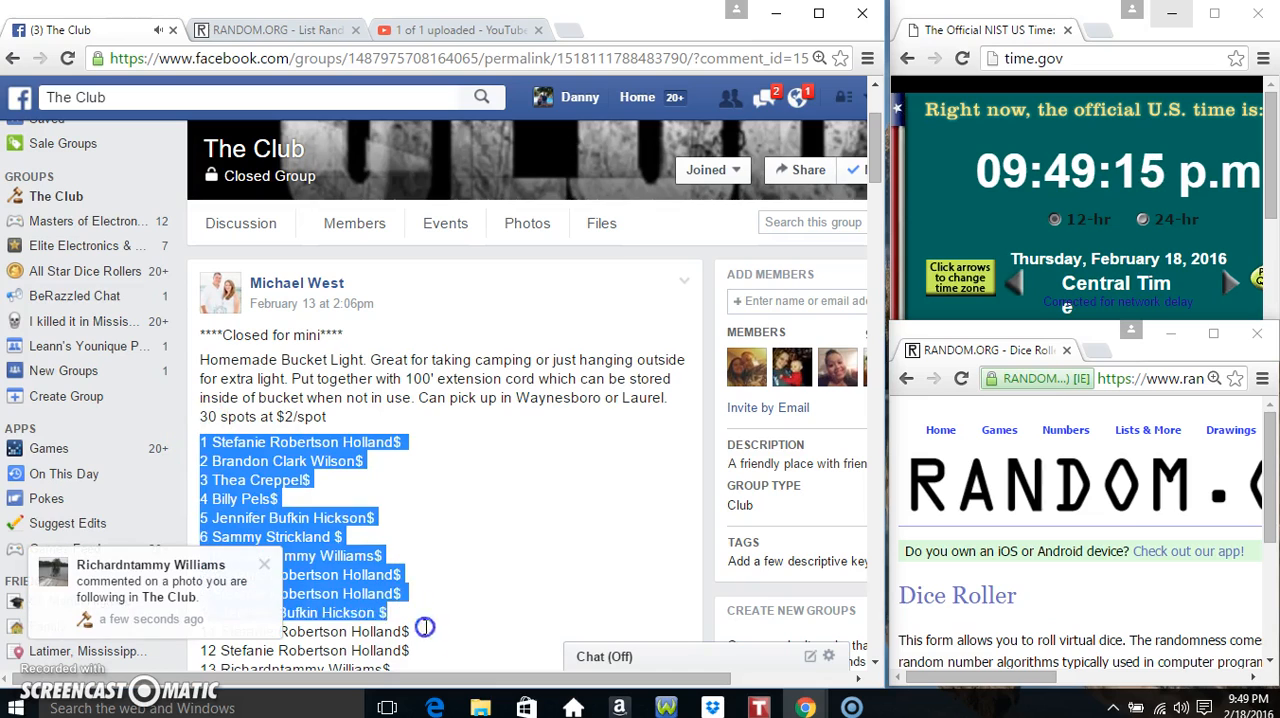
Step: Scroll down through the Facebook group post's 30-spot raffle list, entries 1–30
{"action": "scroll", "scroll_direction": "down", "scroll_amount": 3}
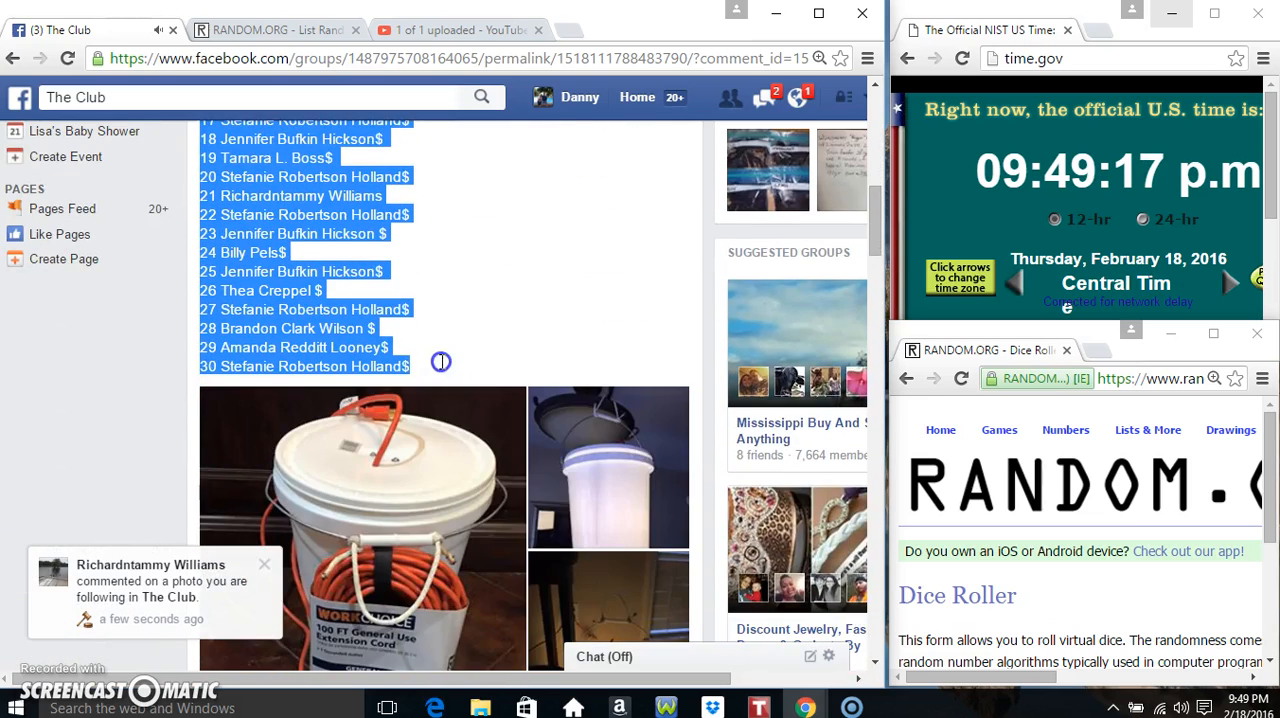
{"action": "scroll", "scroll_direction": "down", "scroll_amount": 3}
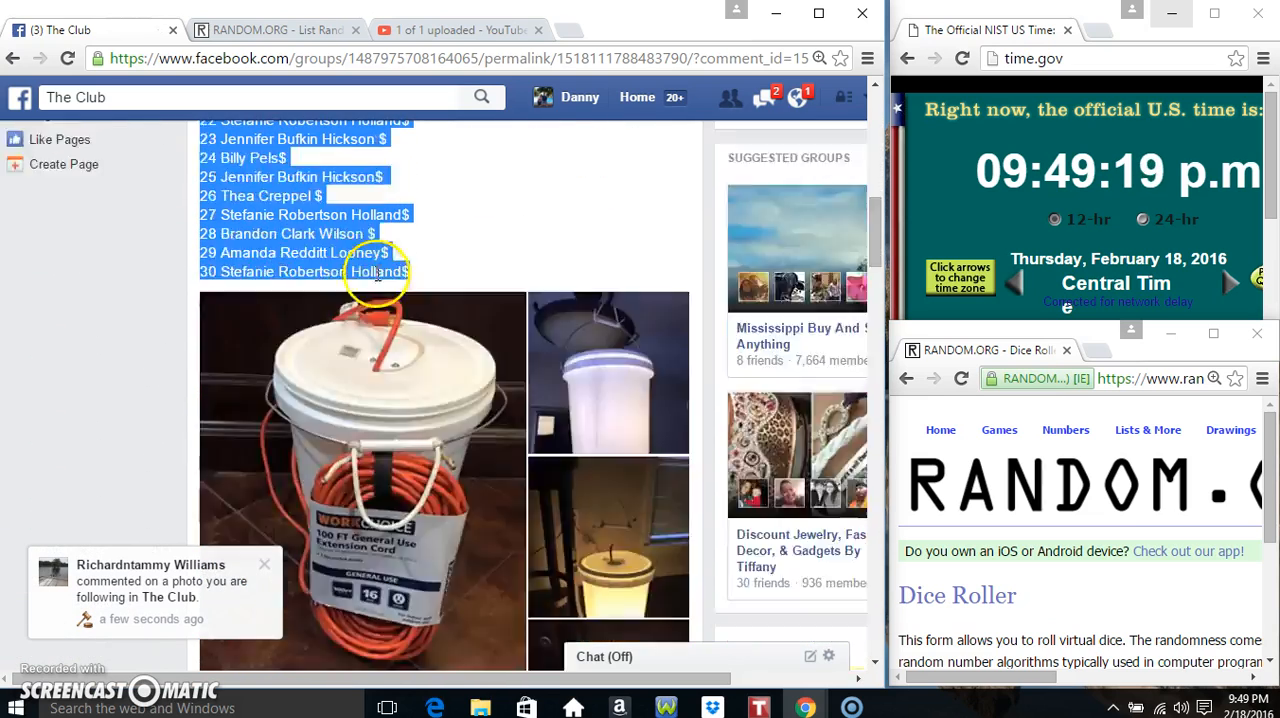
{"action": "scroll", "scroll_direction": "down", "scroll_amount": 3}
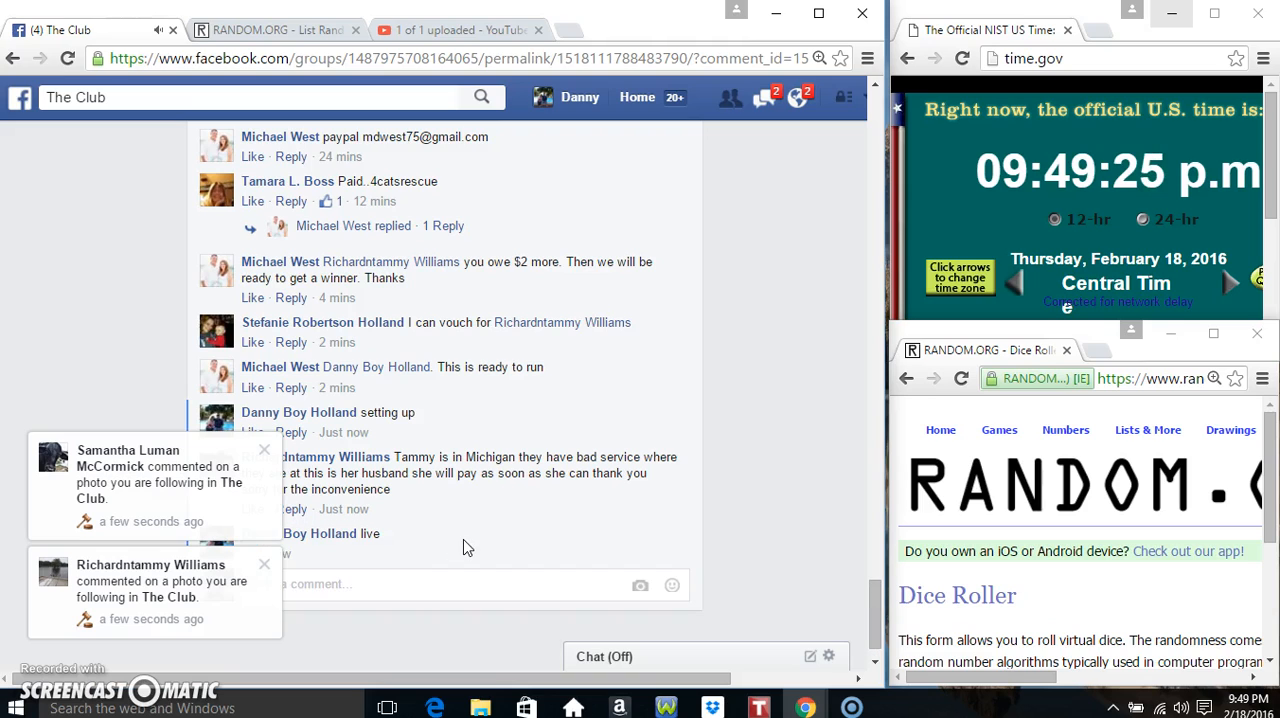
{"action": "mouse_move", "coordinate": [344, 553]}
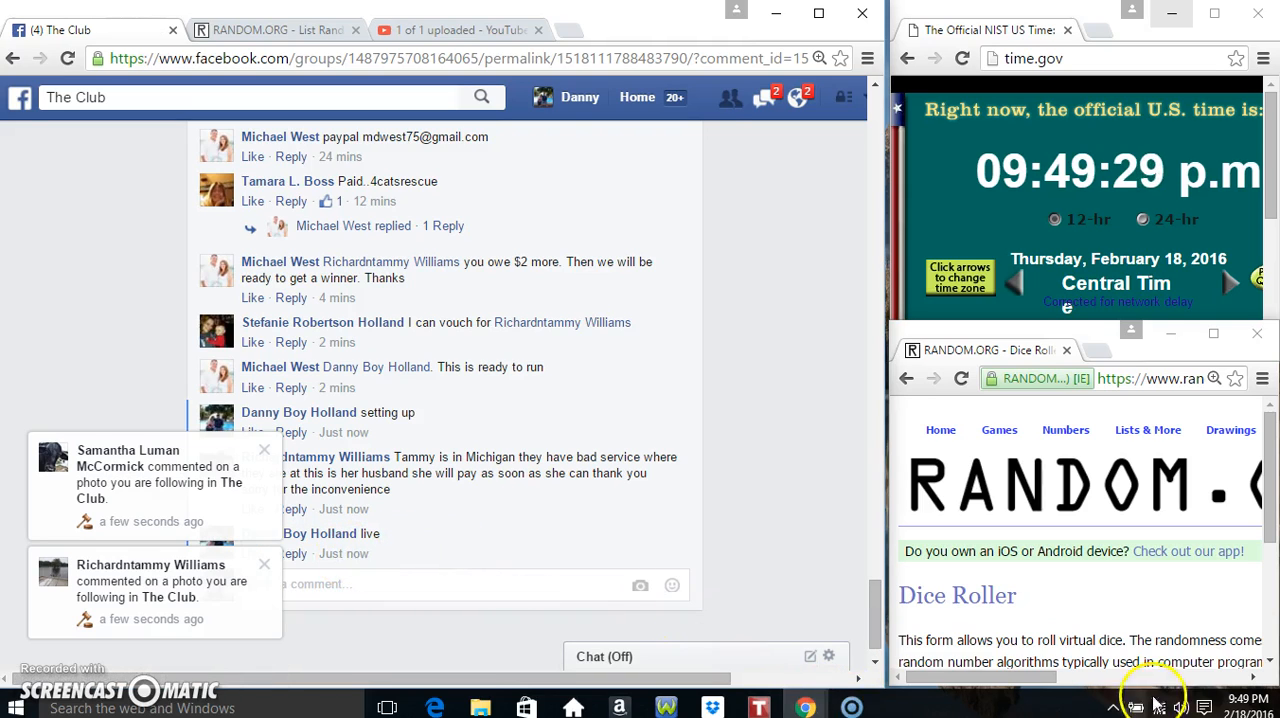
Step: Show the system clock flyout reading 9:49 PM, February 18, 2016
{"action": "left_click", "coordinate": [1234, 705]}
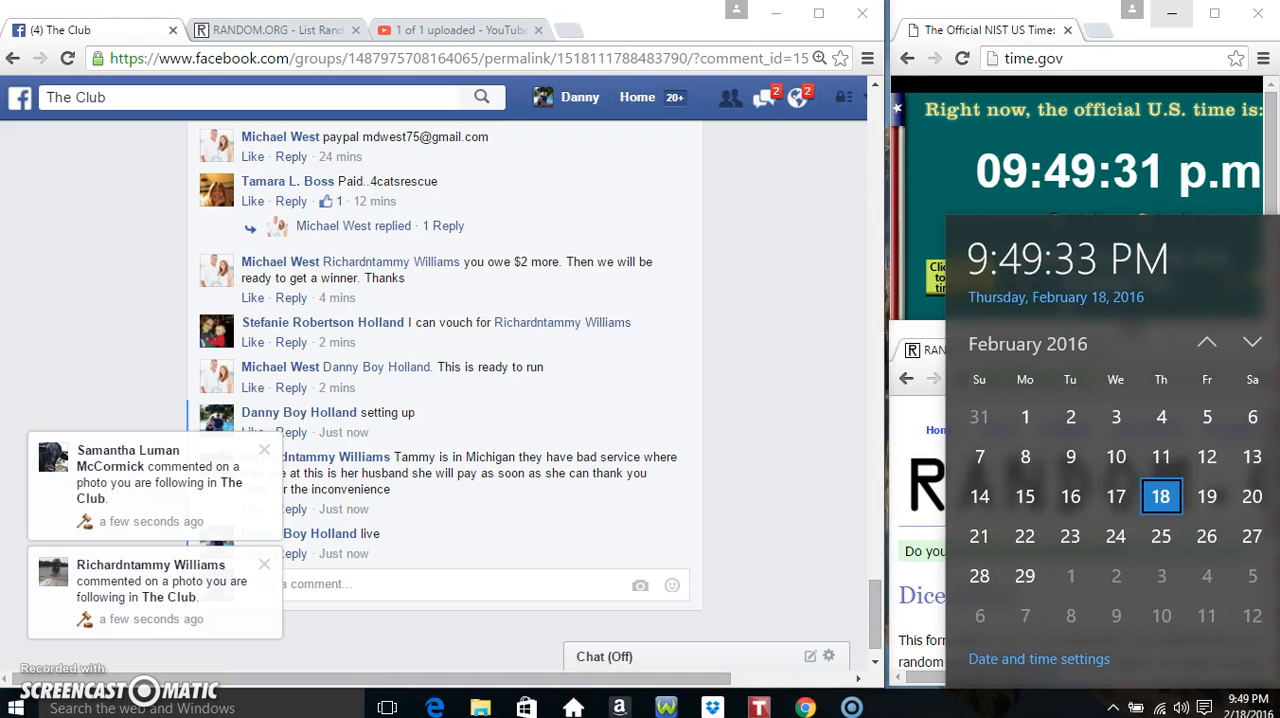
Step: Paste the 30 raffle entries into the List Randomizer and roll two dice in Dice Roller
{"action": "left_click", "coordinate": [270, 30]}
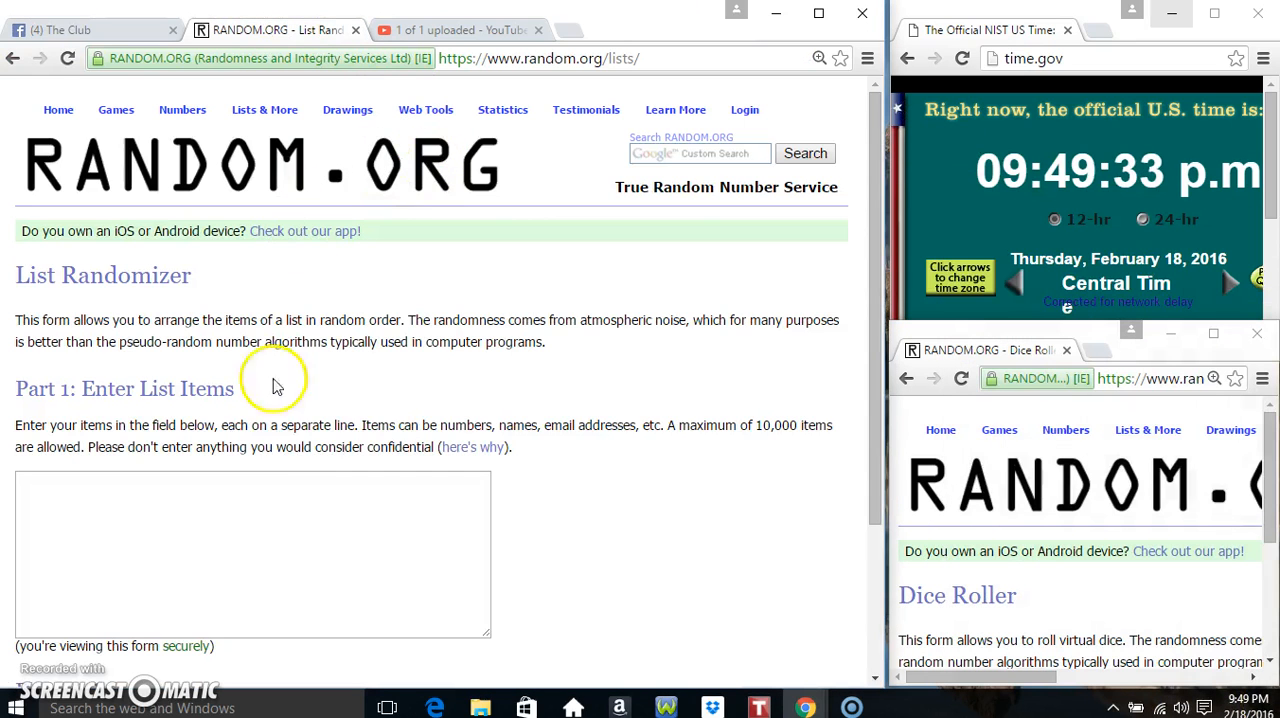
{"action": "left_click", "coordinate": [252, 550]}
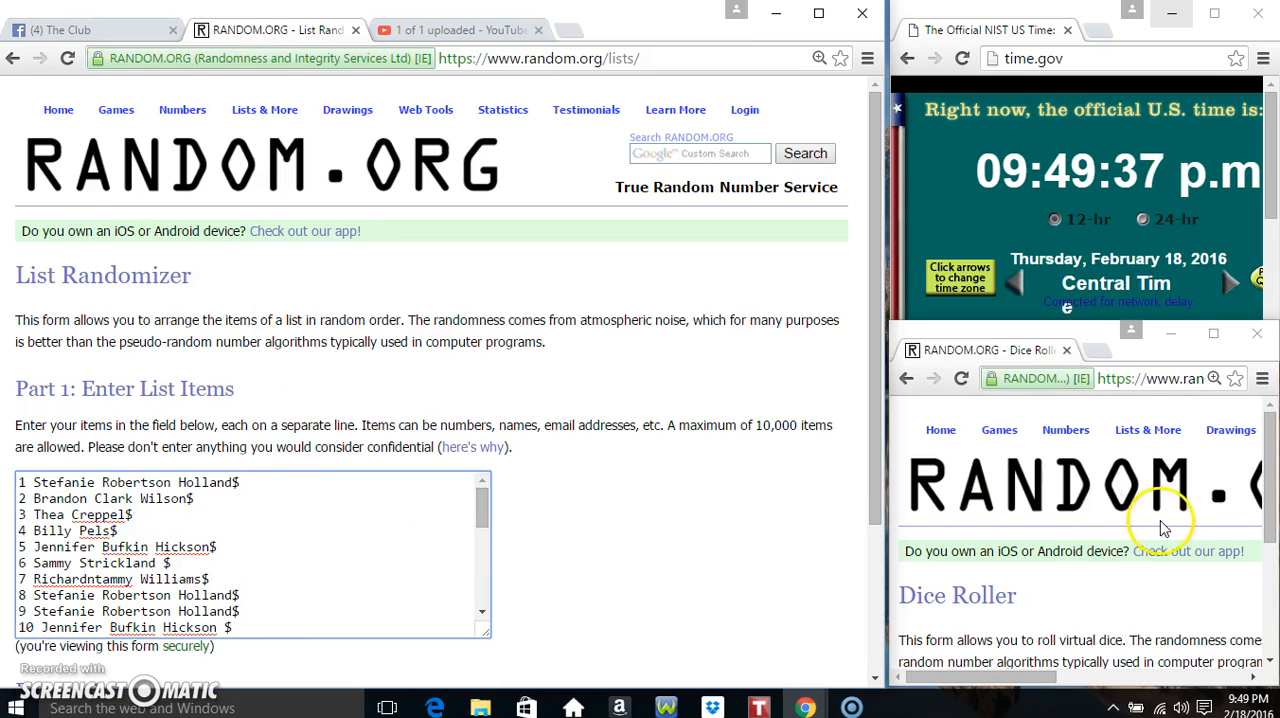
{"action": "left_click", "coordinate": [1228, 708]}
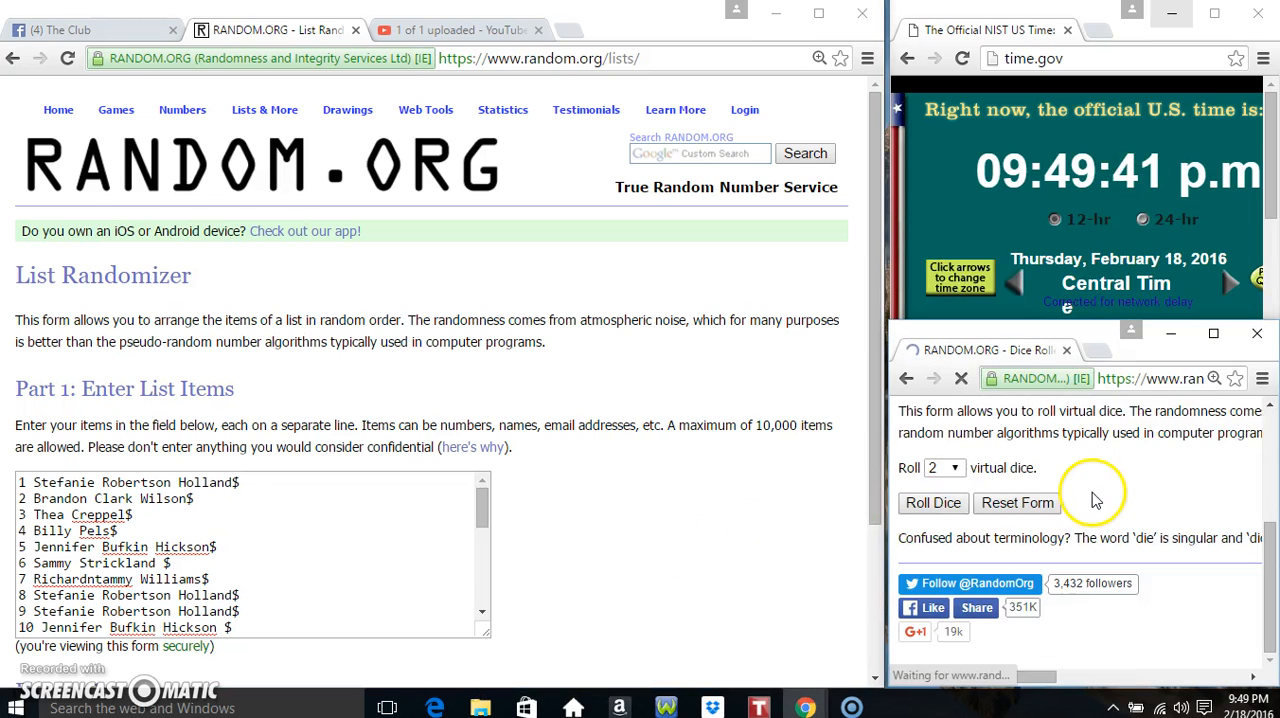
{"action": "left_click", "coordinate": [933, 503]}
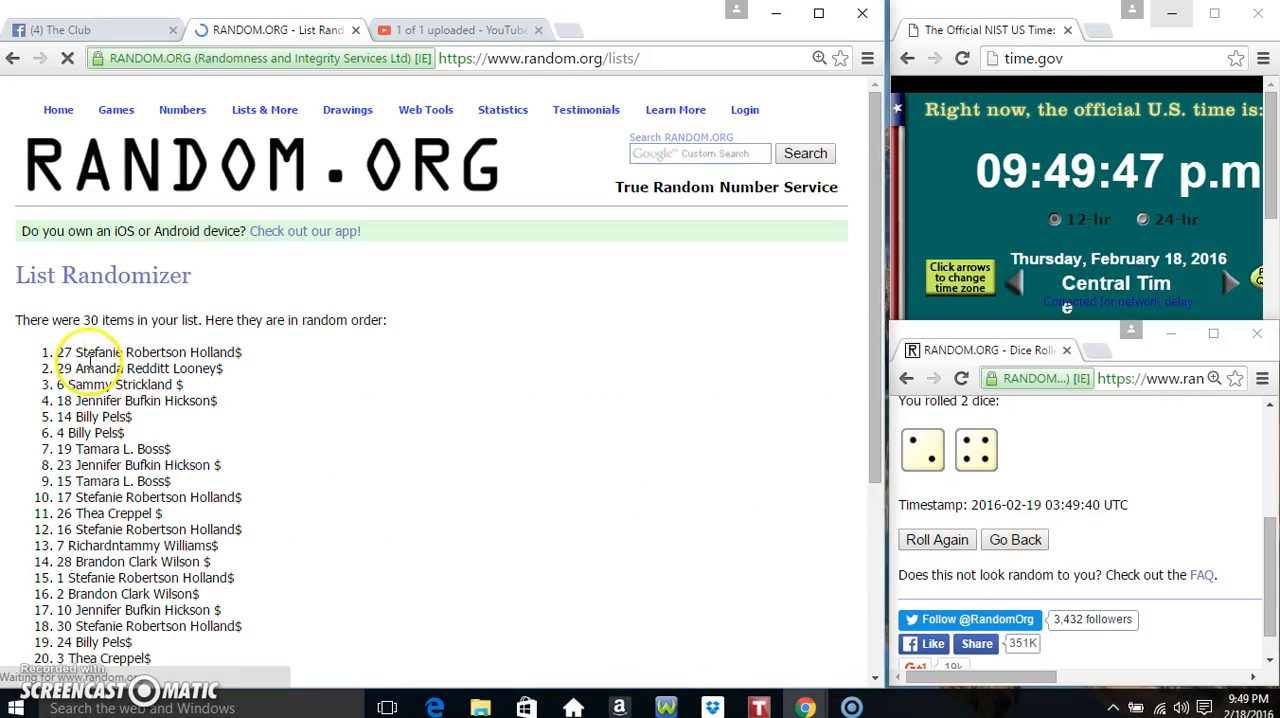
Step: Reshuffle the raffle list until RANDOM.ORG reports five randomizations, the latest at 03:49:55 UTC
{"action": "scroll", "scroll_direction": "down", "scroll_amount": 3}
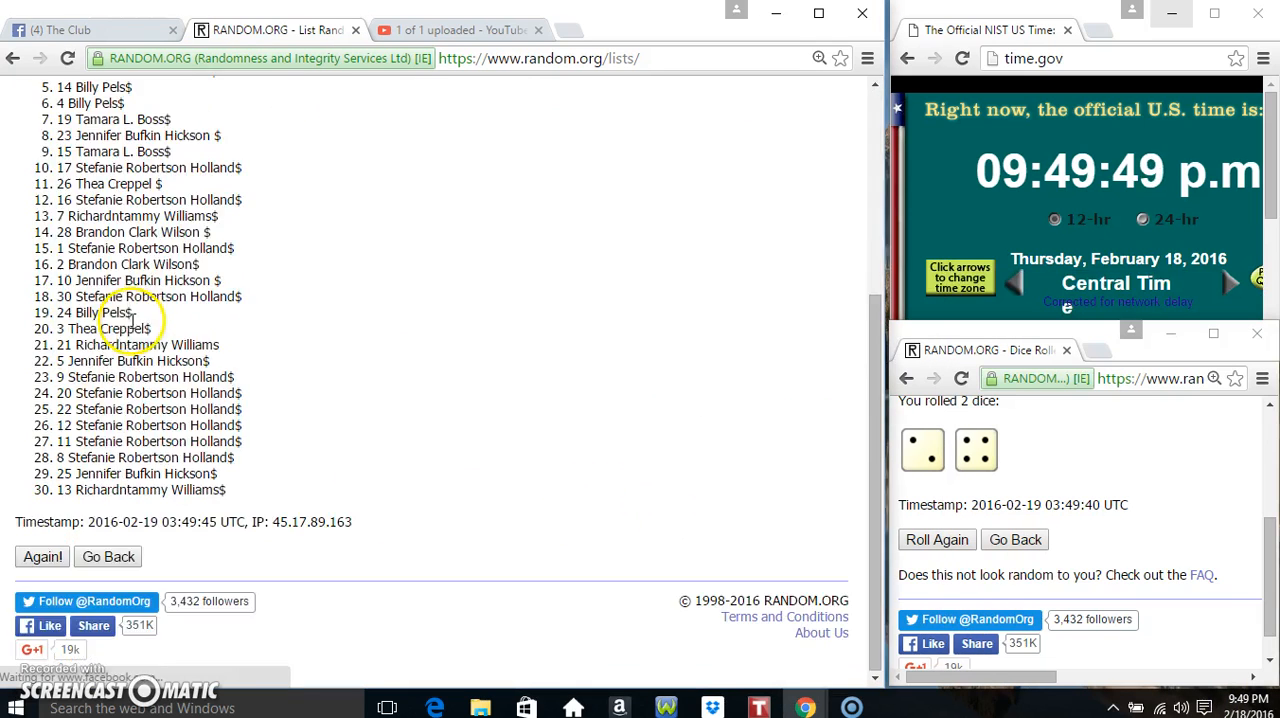
{"action": "left_click", "coordinate": [42, 556]}
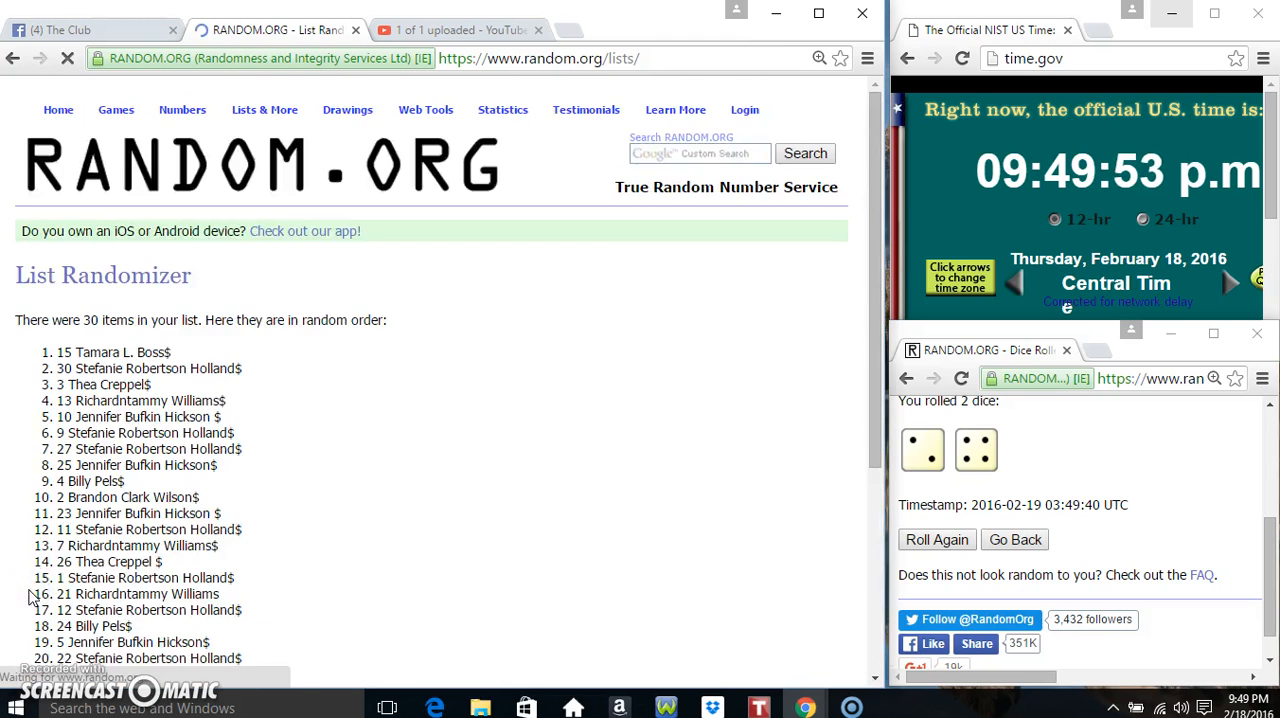
{"action": "scroll", "scroll_direction": "down", "scroll_amount": 3}
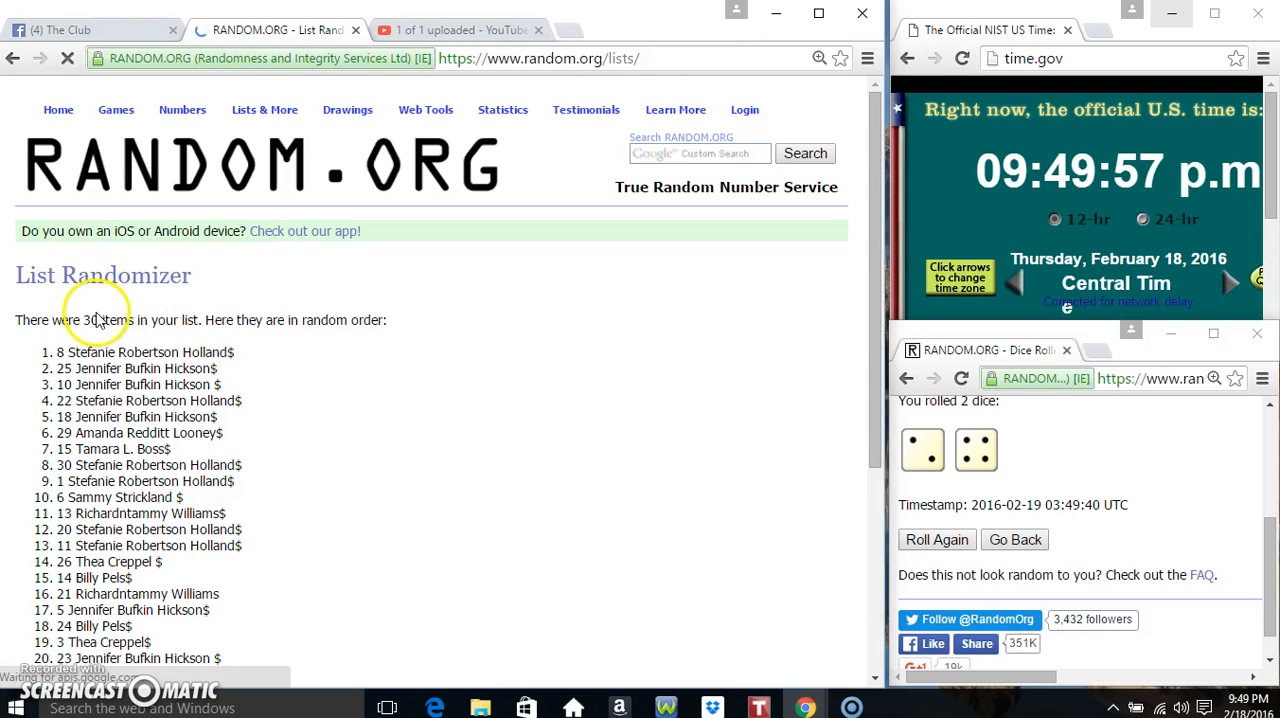
{"action": "scroll", "scroll_direction": "down", "scroll_amount": 3}
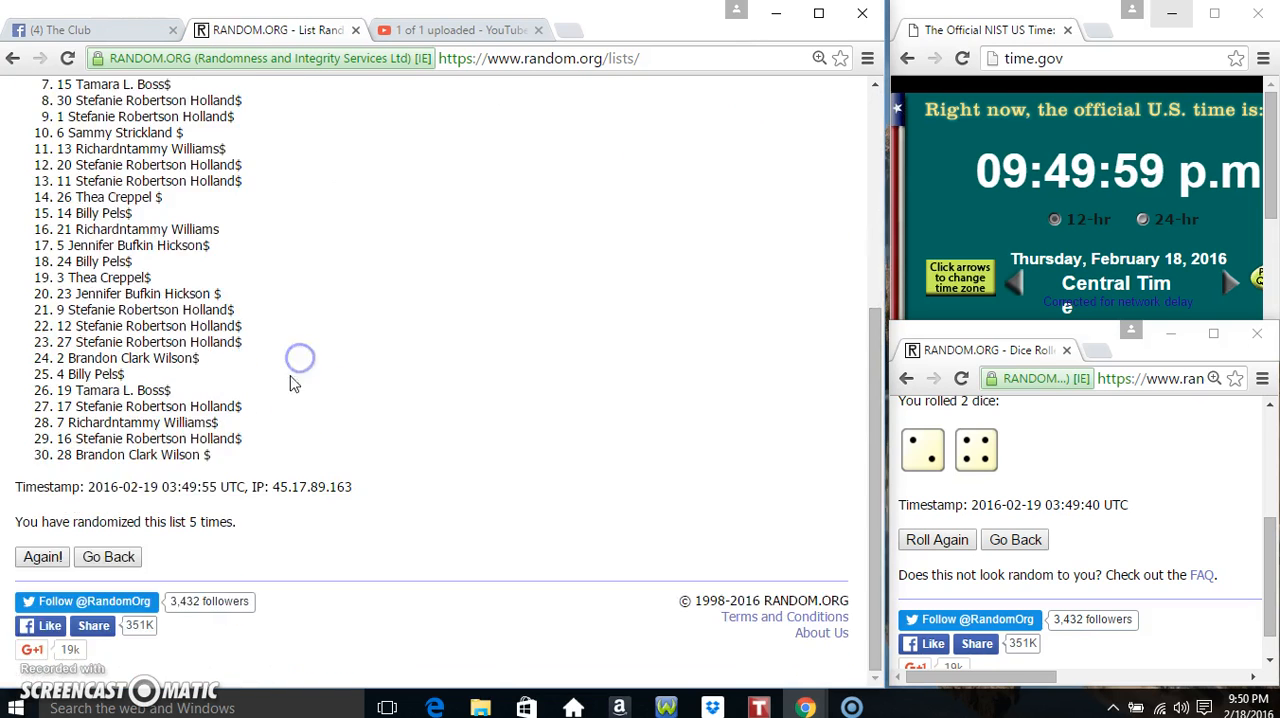
{"action": "double_click", "coordinate": [141, 454]}
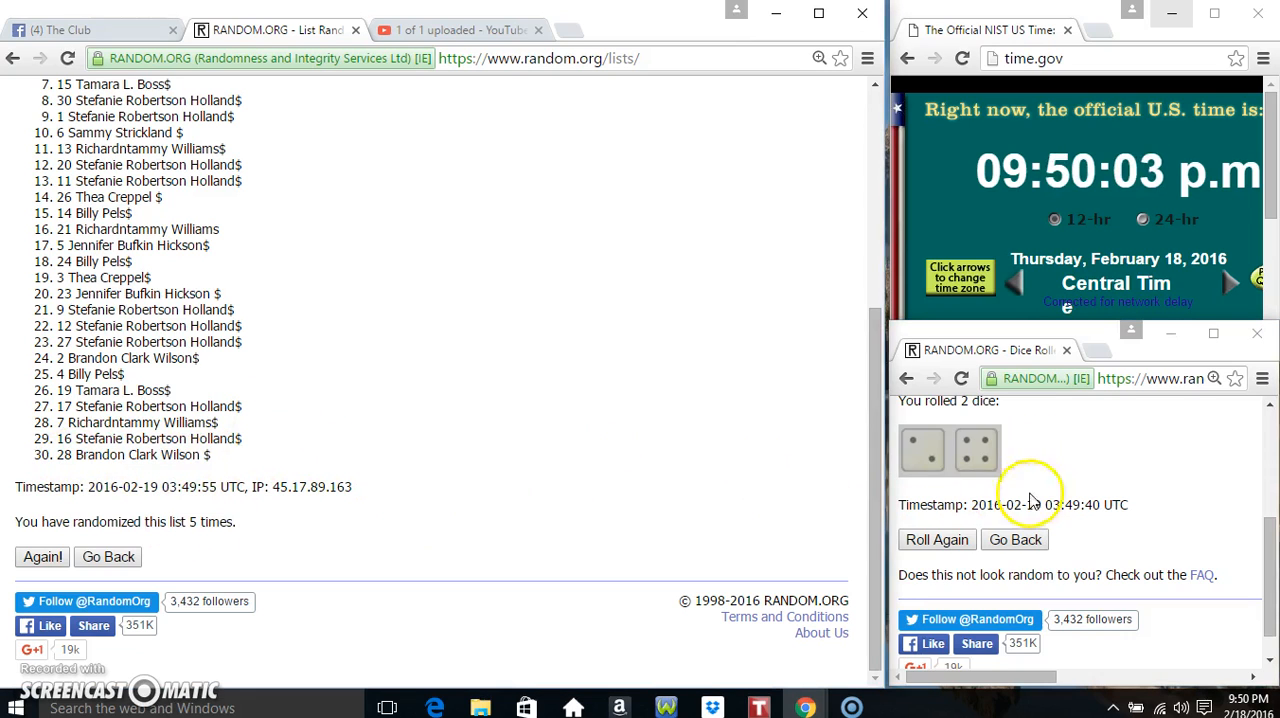
{"action": "left_click", "coordinate": [1243, 707]}
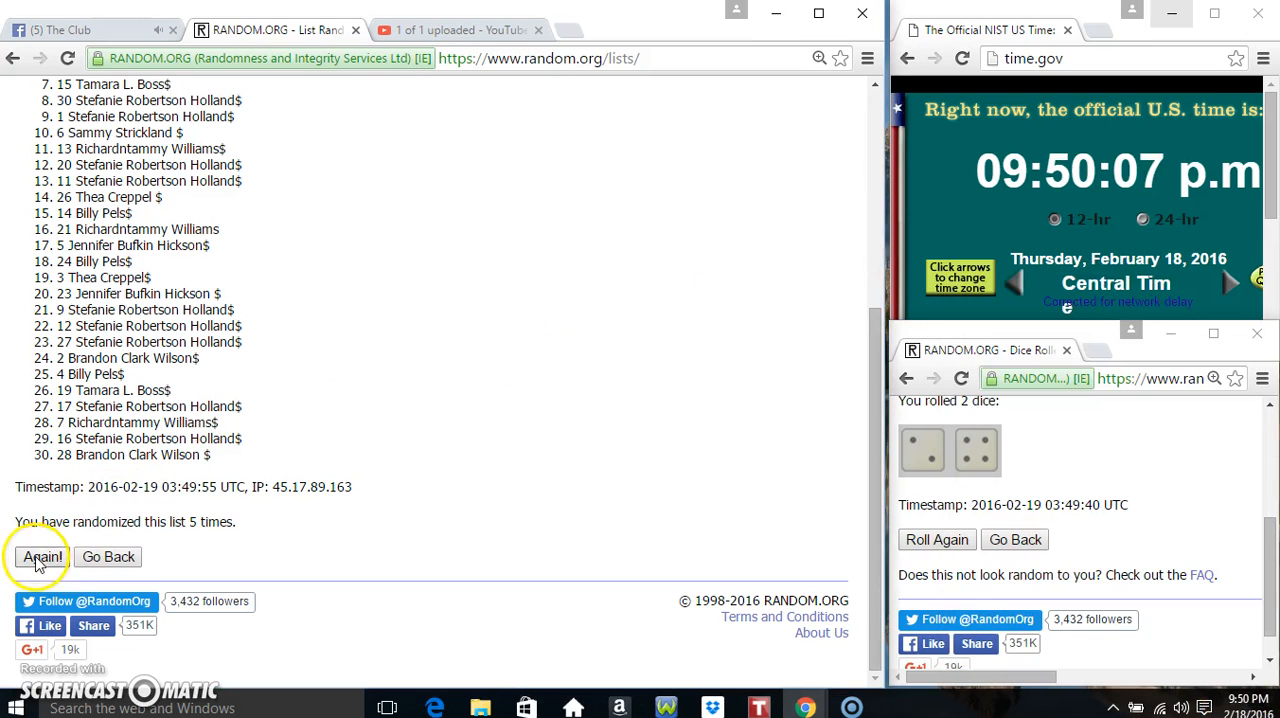
Step: Shuffle the list a sixth time, then show the Facebook thread and the 9:50 PM clock
{"action": "left_click", "coordinate": [42, 557]}
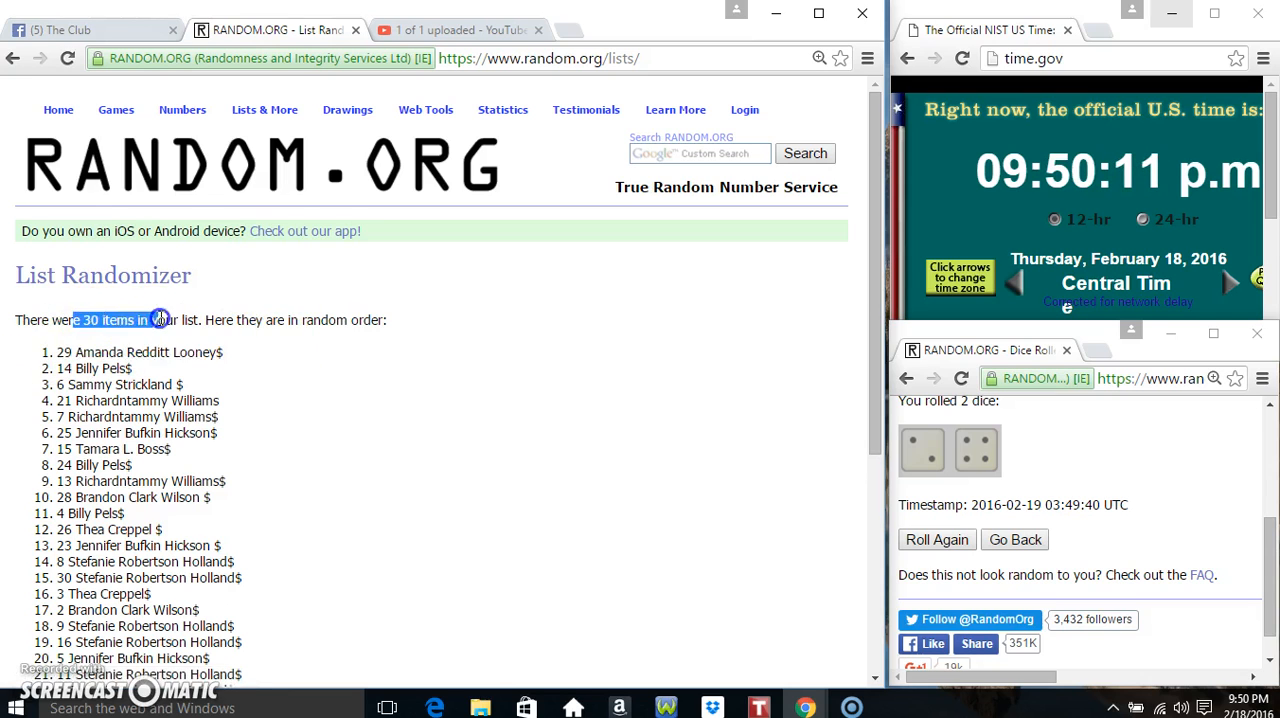
{"action": "scroll", "scroll_direction": "down", "scroll_amount": 3}
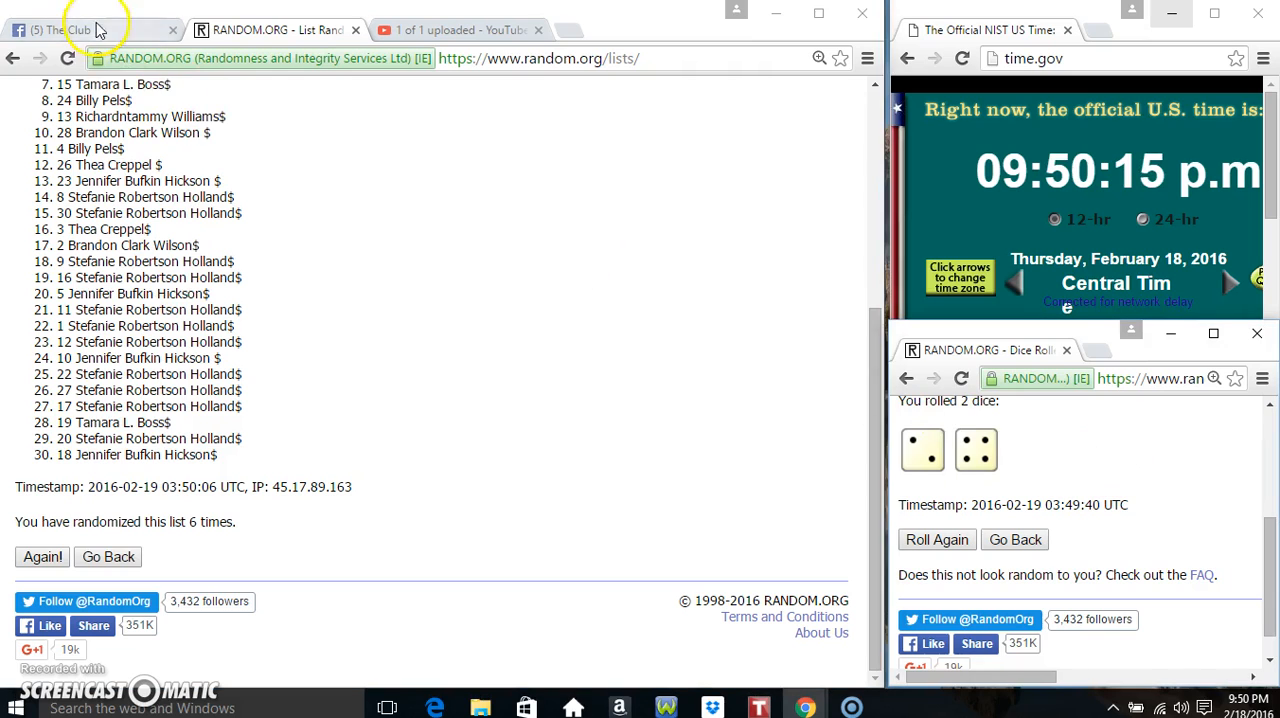
{"action": "left_click", "coordinate": [85, 29]}
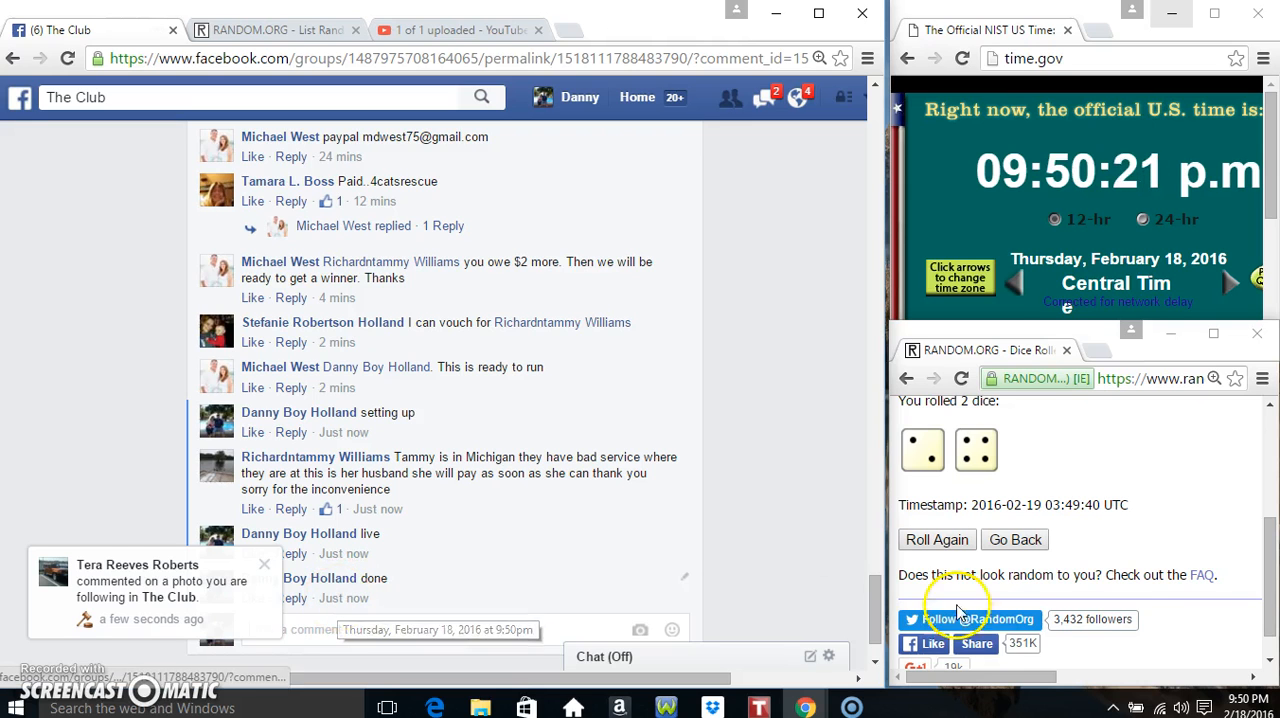
{"action": "left_click", "coordinate": [1246, 702]}
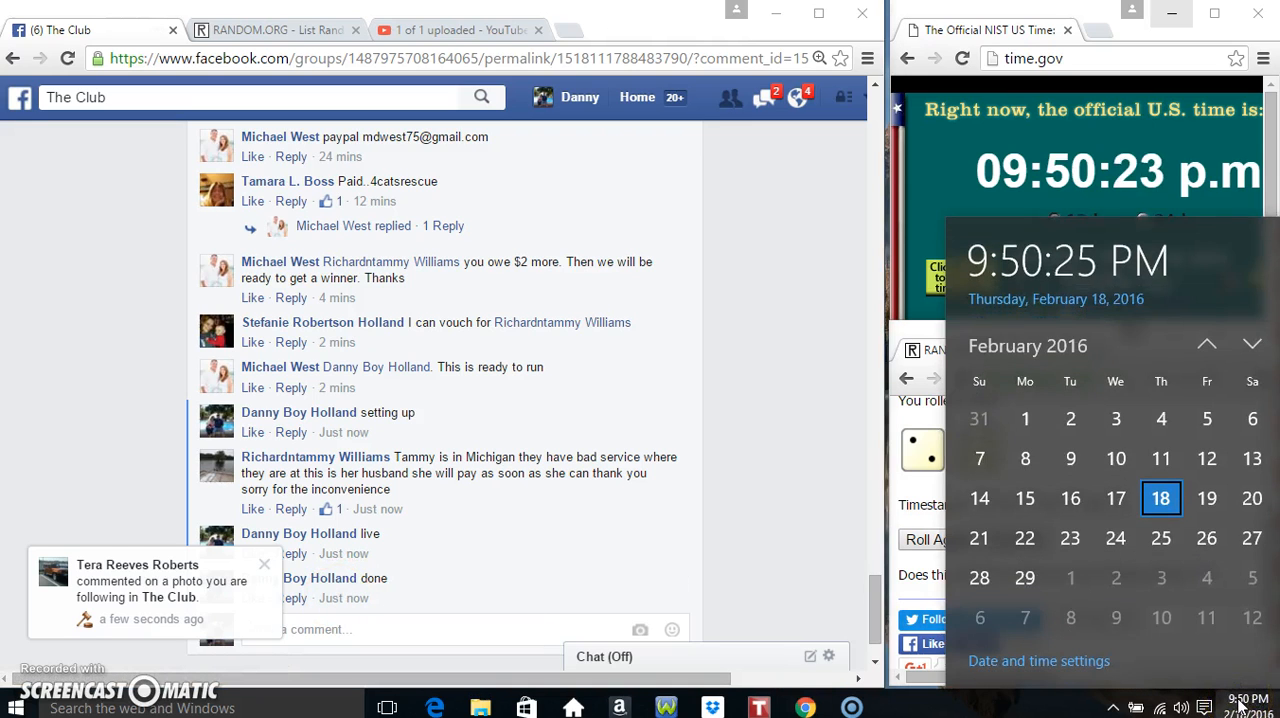